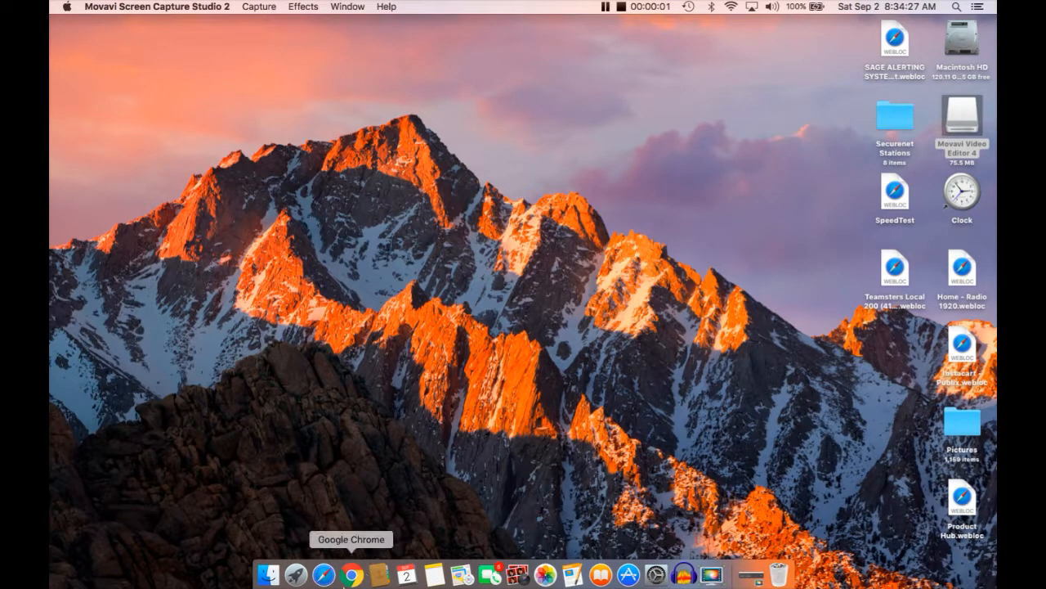
Launch Chrome full-size and load dualmon.com.
click(353, 574)
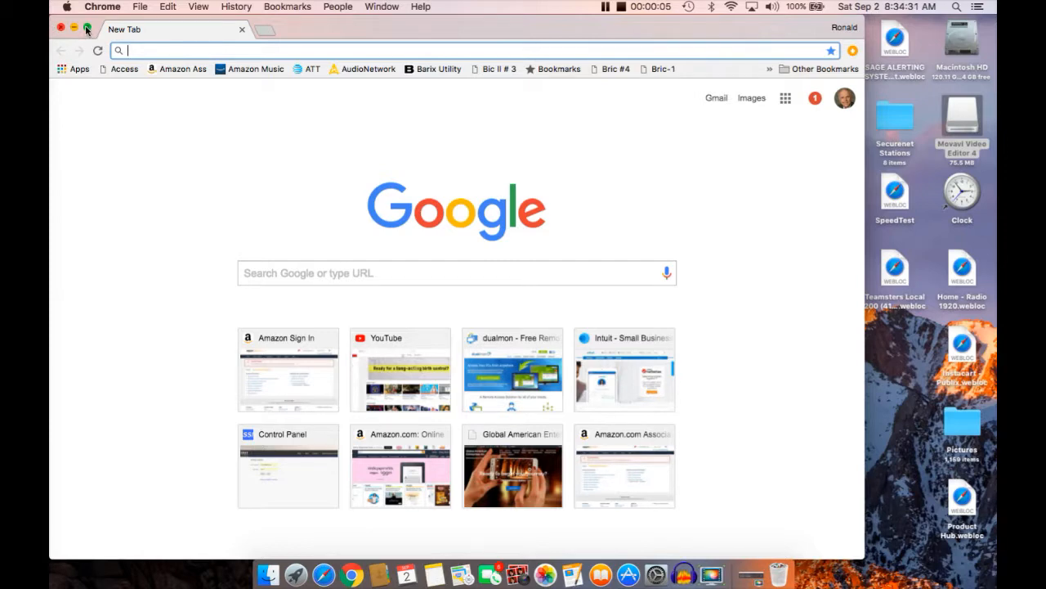
click(87, 27)
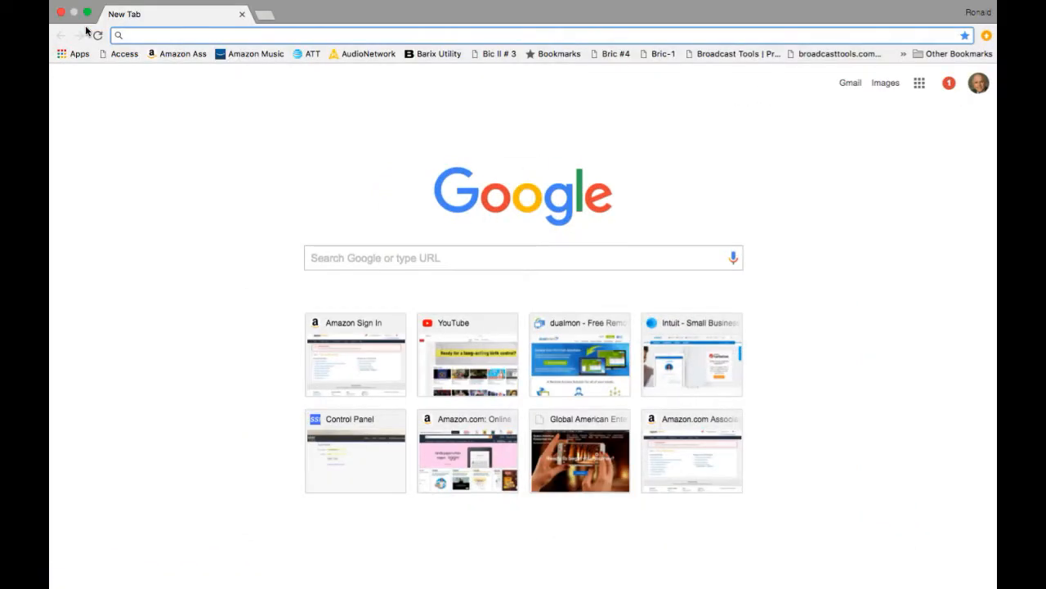
click(327, 35)
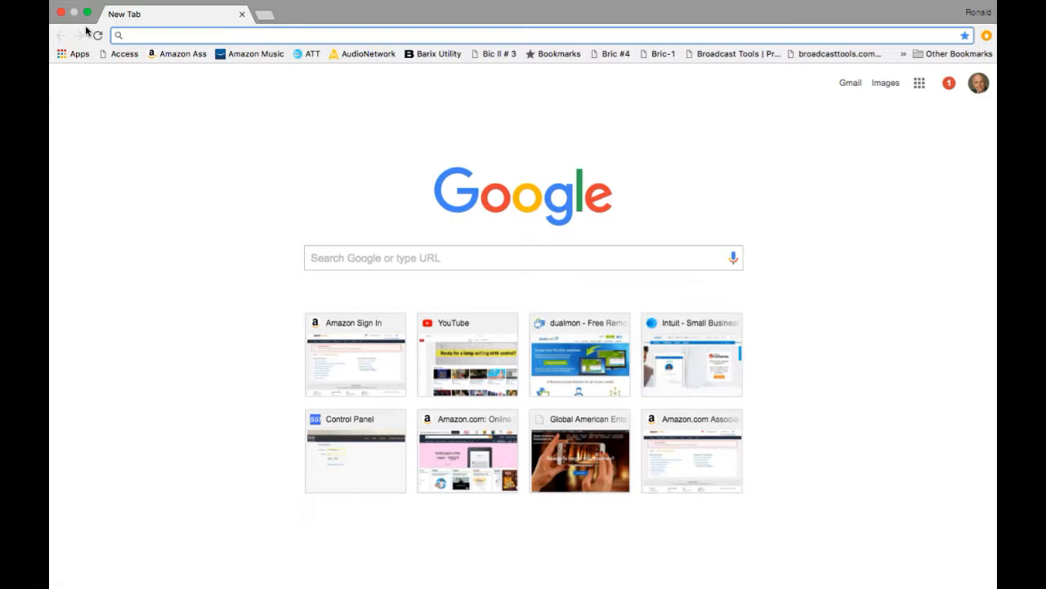
text(dualmon.com)
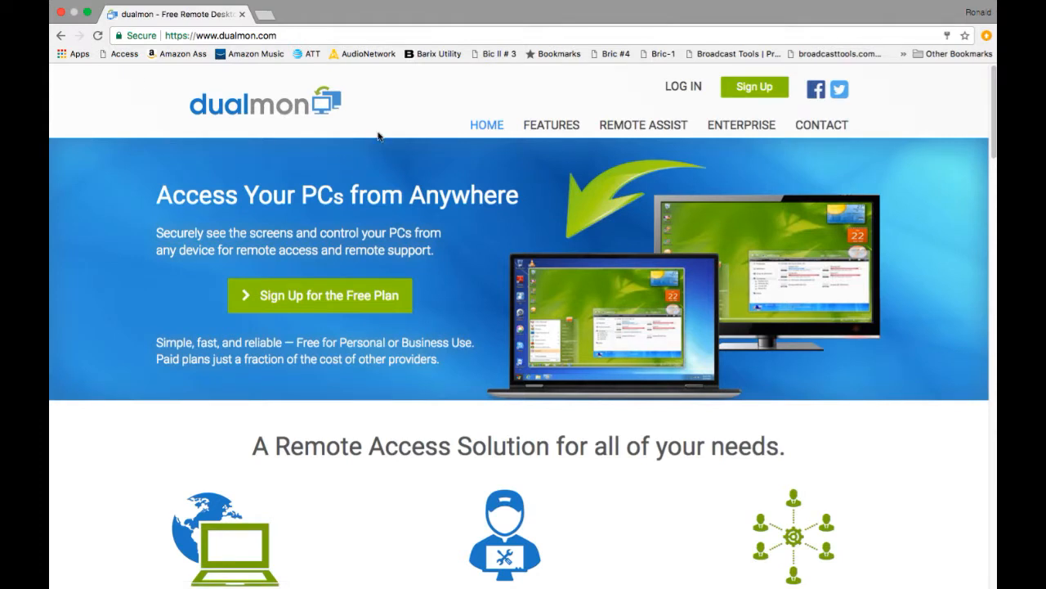
mouse_move(381, 110)
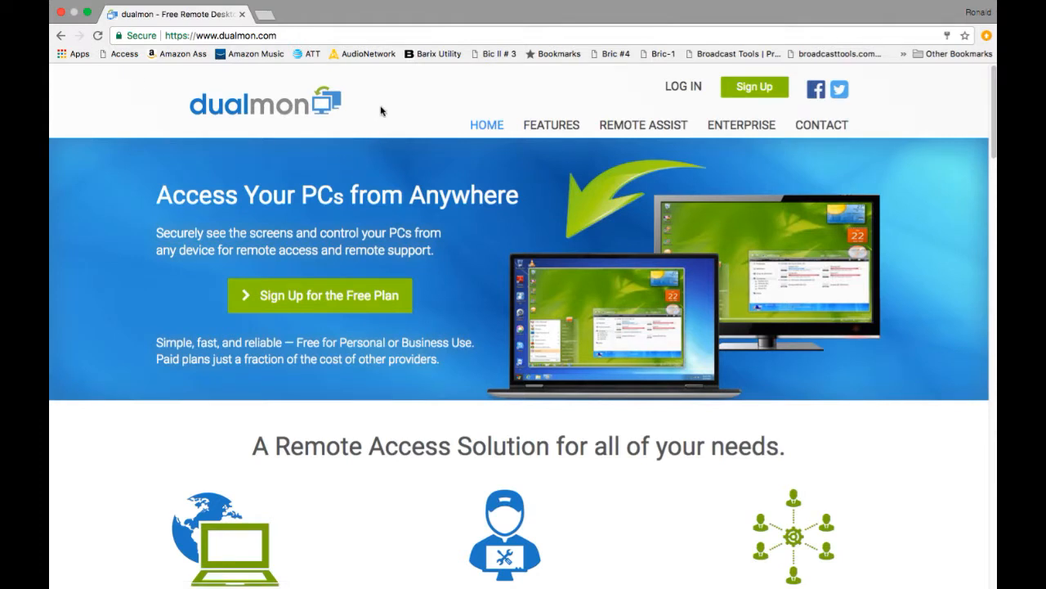
mouse_move(487, 135)
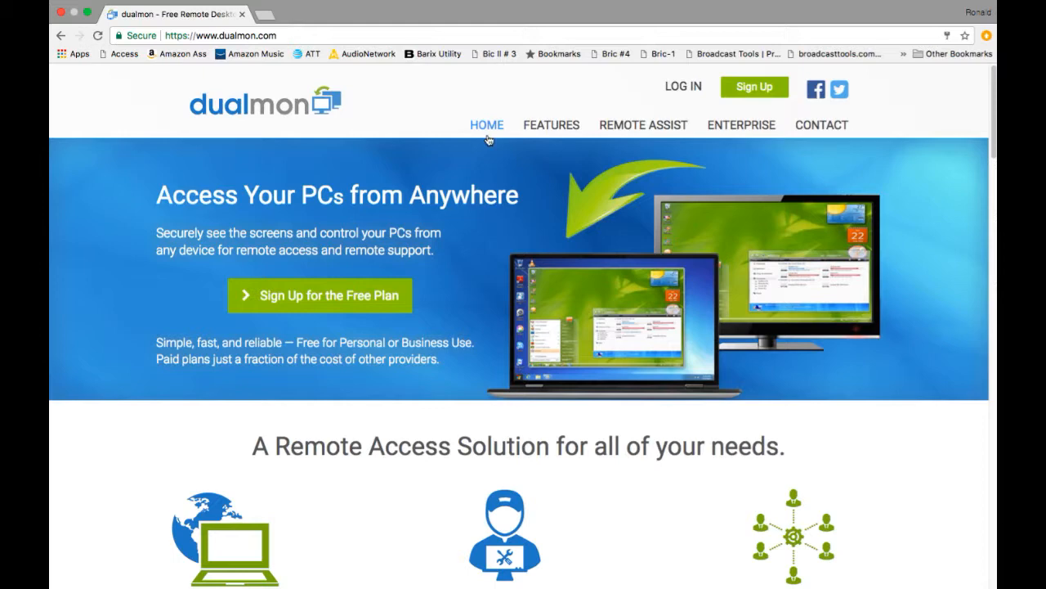
mouse_move(643, 125)
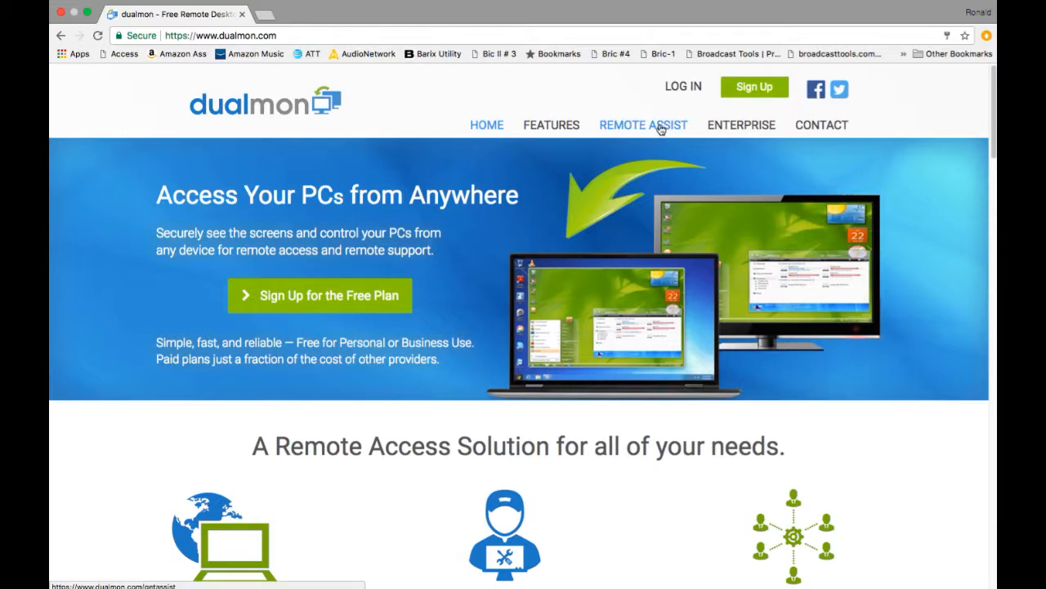
Open the REMOTE ASSIST page and scroll through its features and pricing.
click(644, 125)
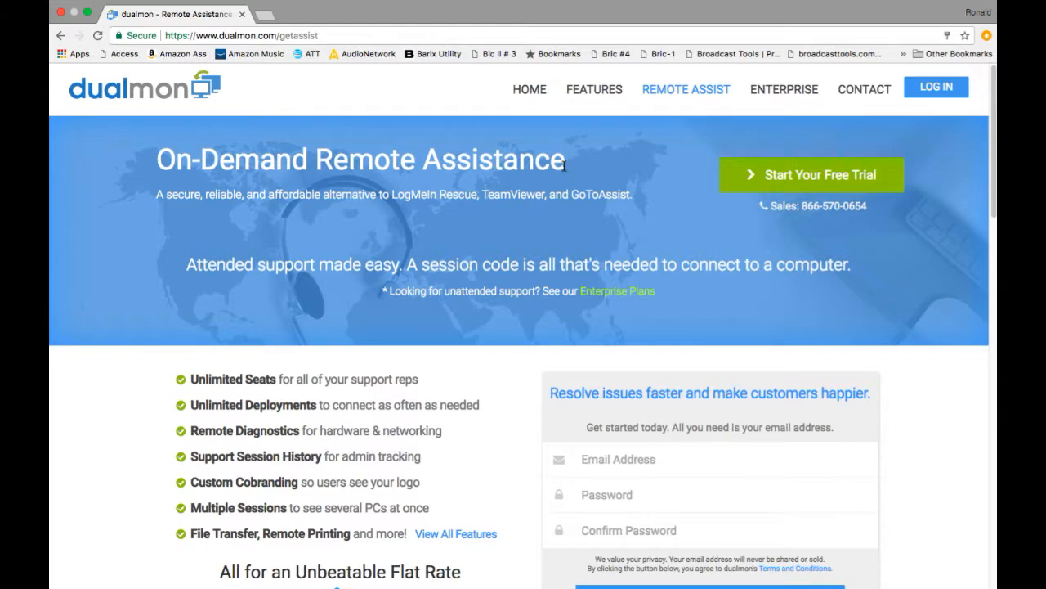
scroll(down, 3)
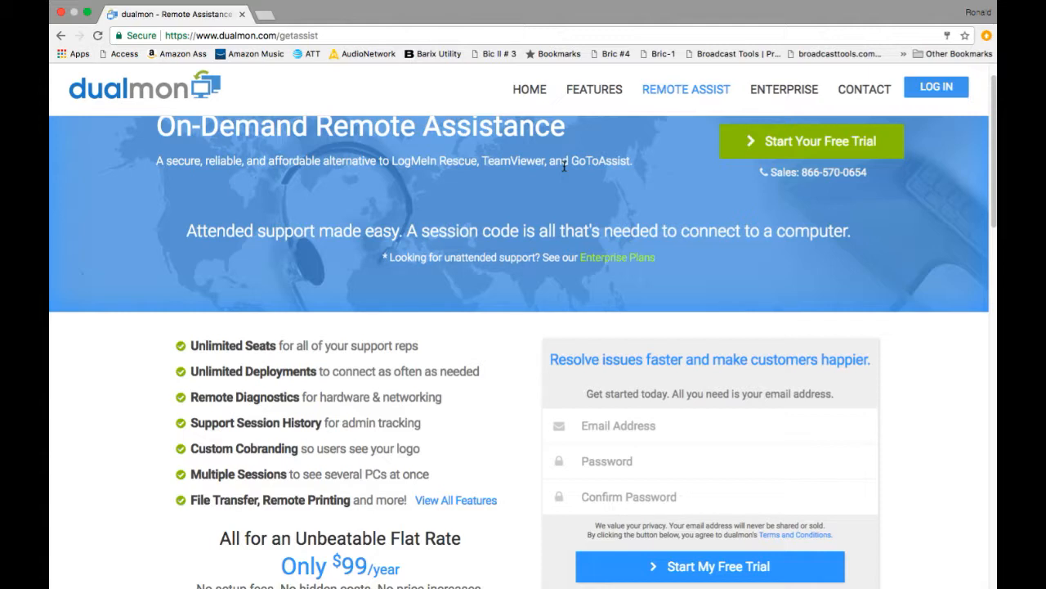
mouse_move(427, 210)
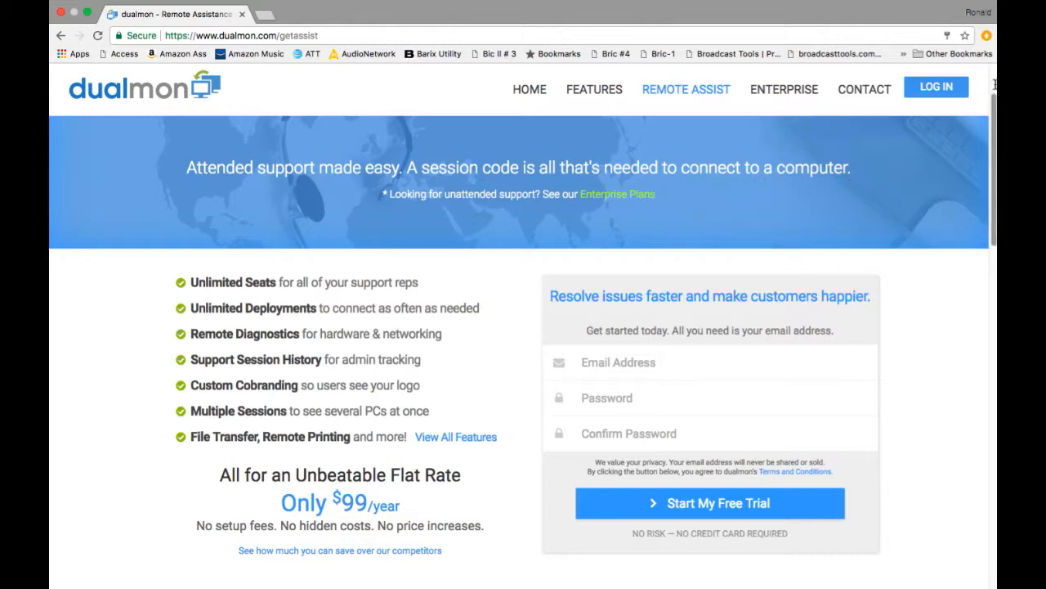
Log in to dualmon using the saved autofill email after an invalid login attempt.
click(936, 86)
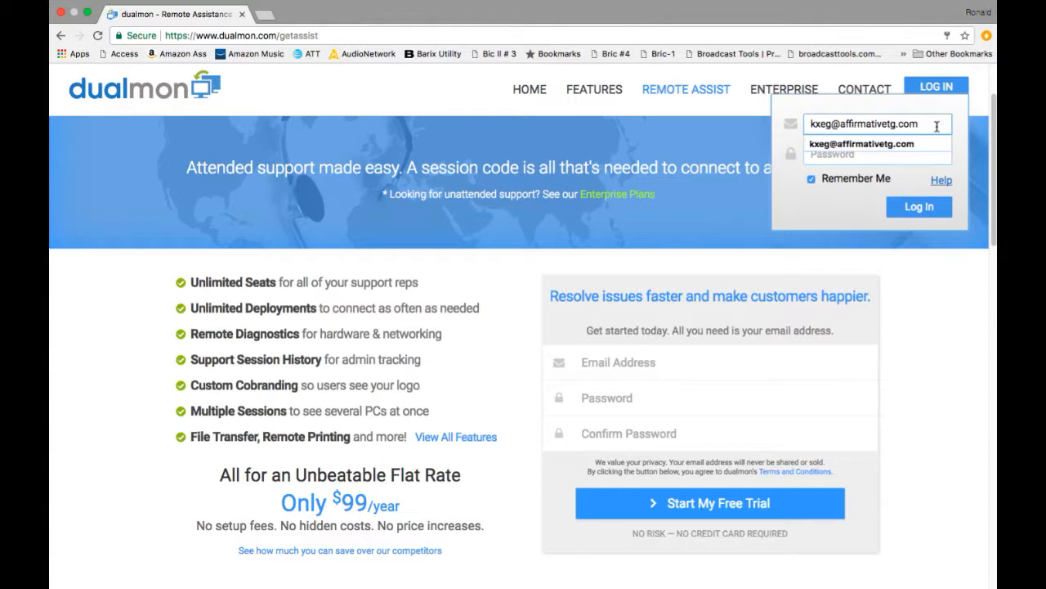
mouse_move(909, 124)
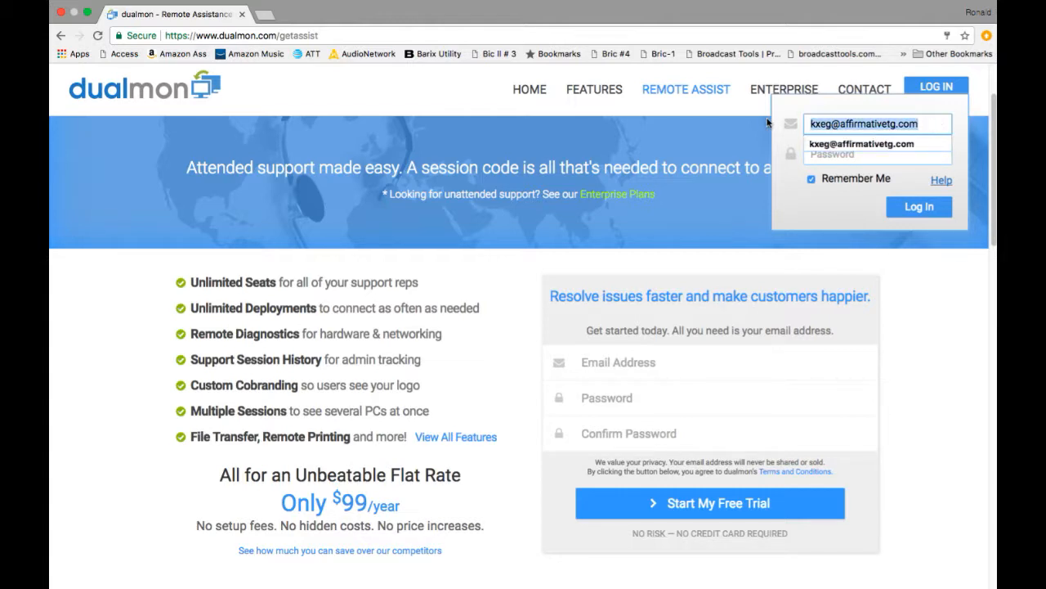
text(krcn)
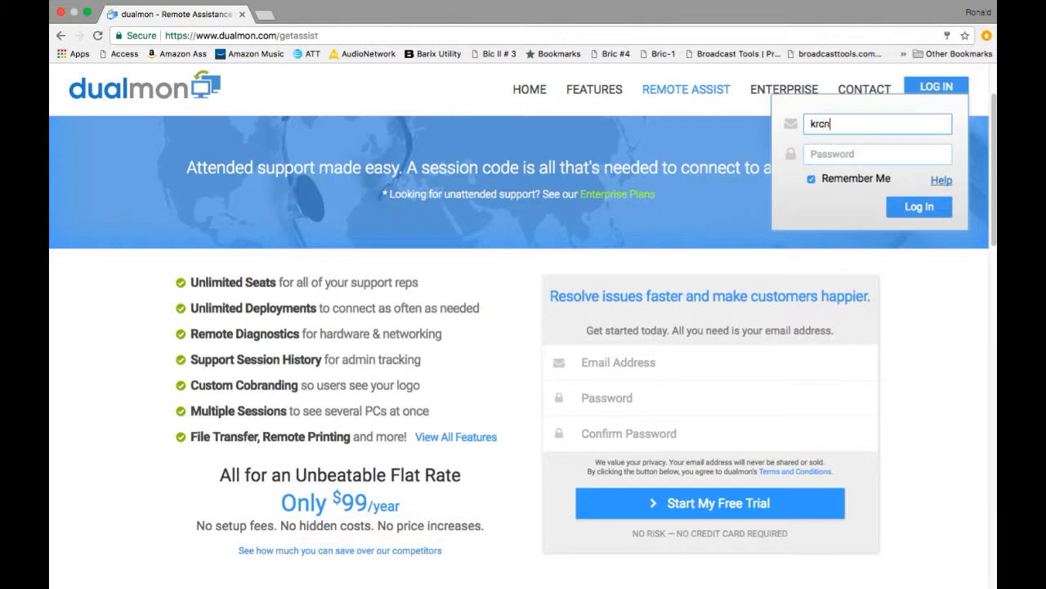
text(1060.com)
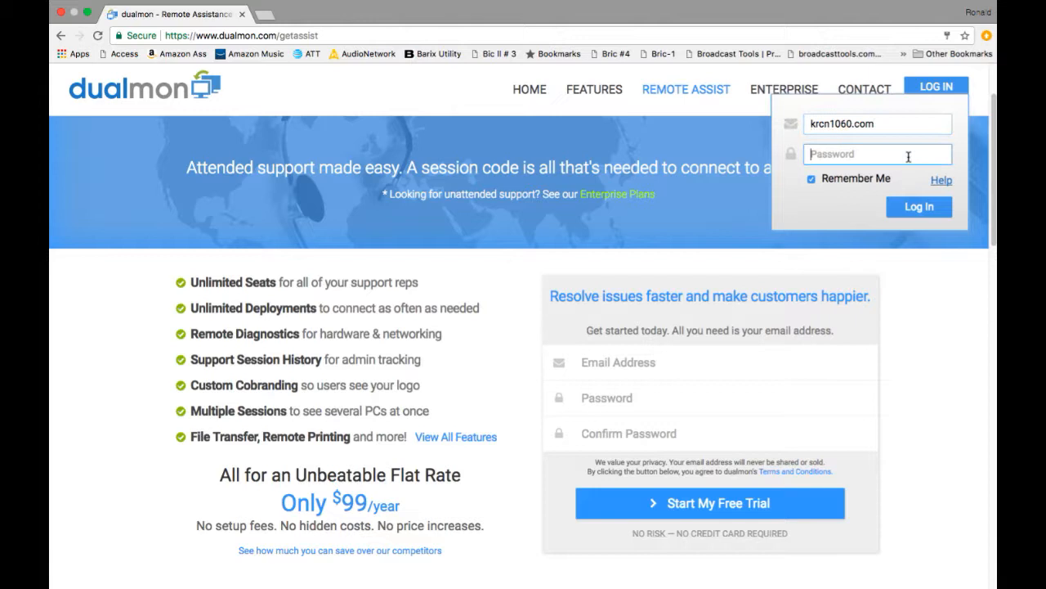
click(878, 154)
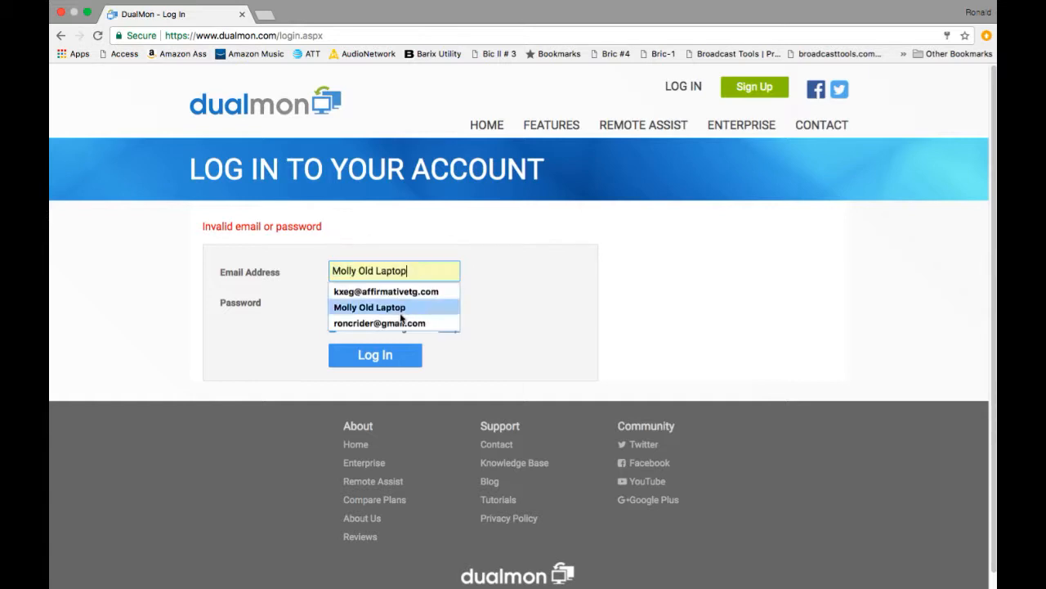
click(378, 323)
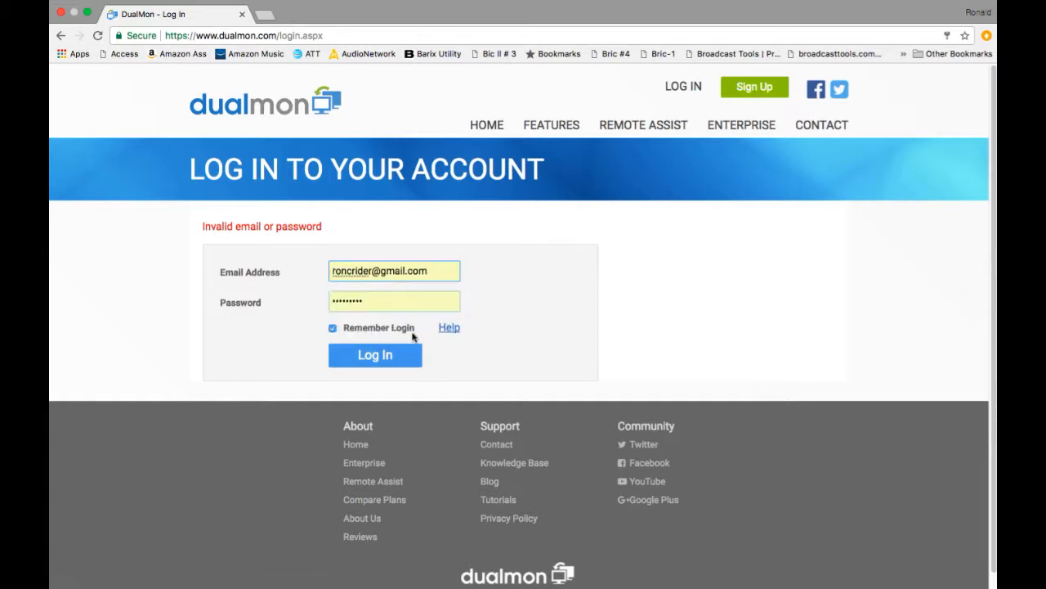
click(374, 355)
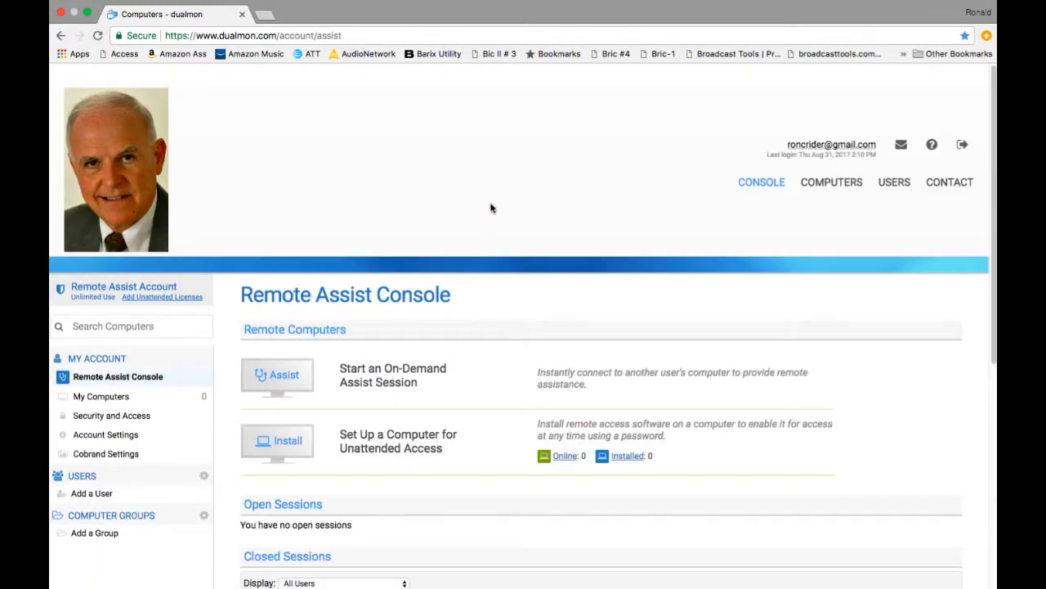
mouse_move(509, 166)
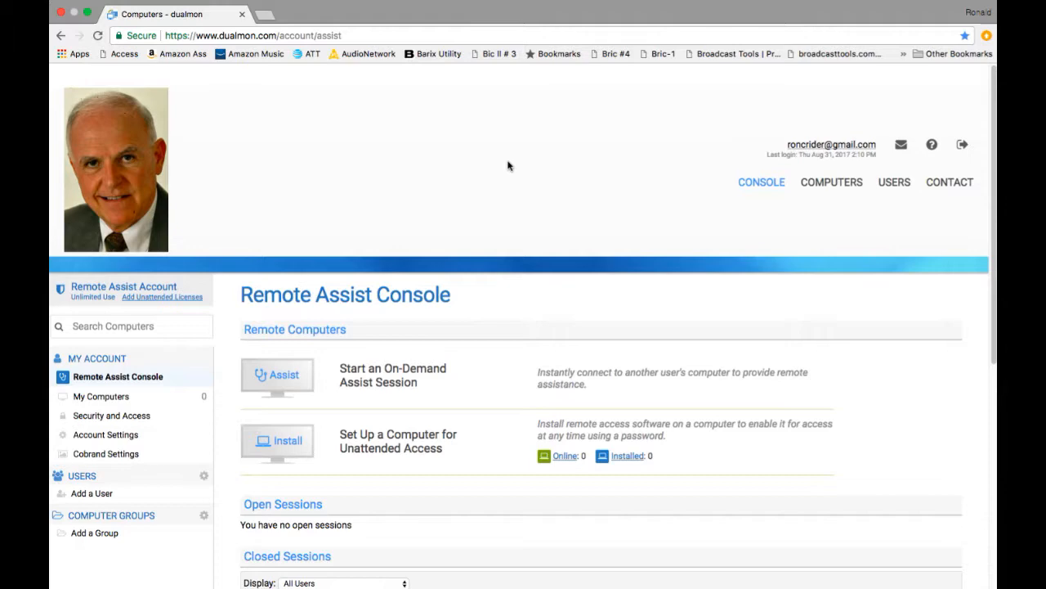
scroll(down, 3)
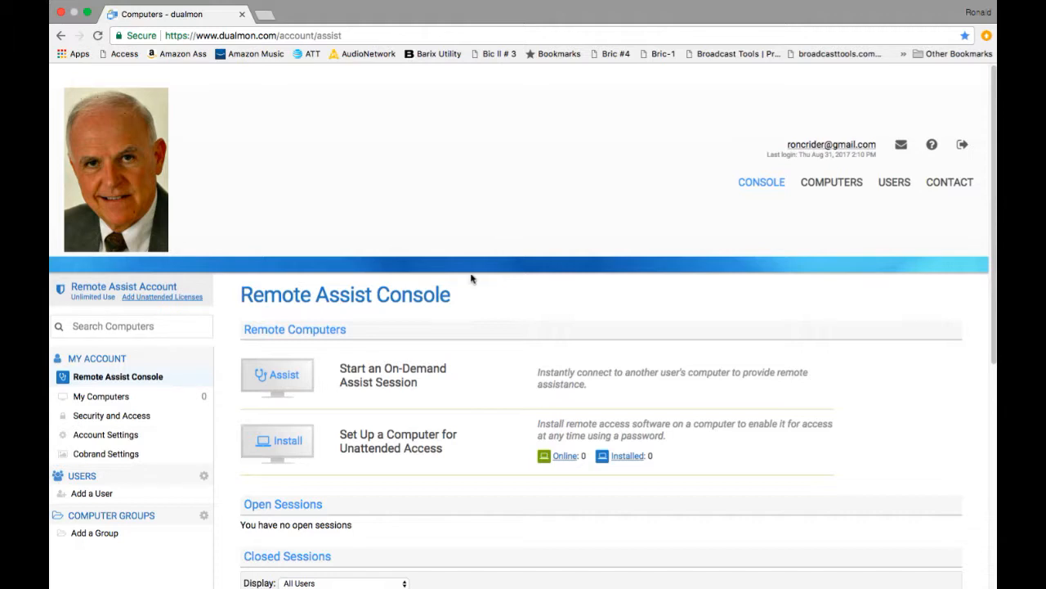
mouse_move(393, 375)
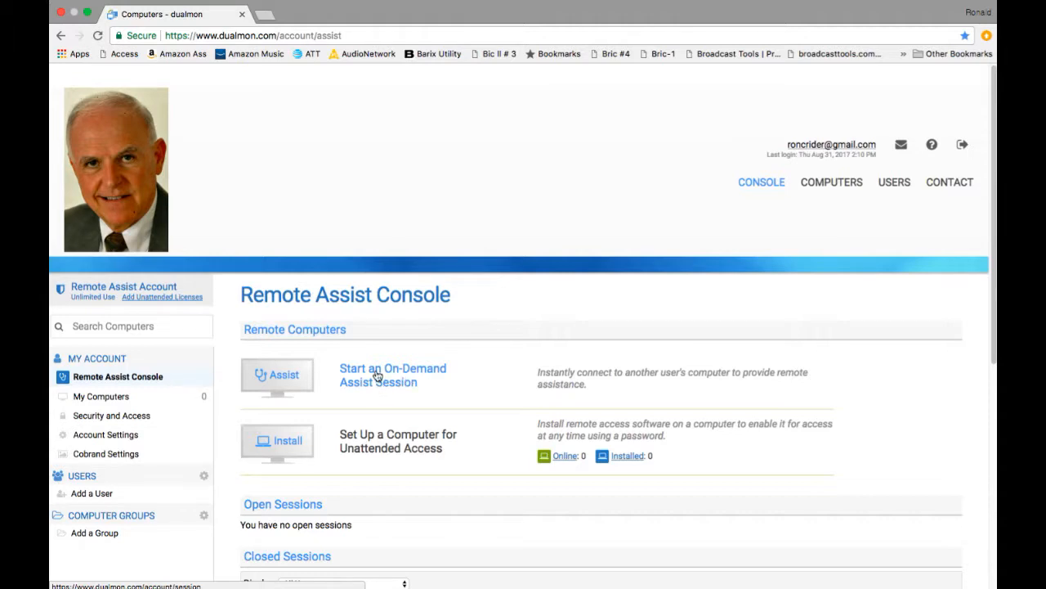
Start an on-demand assist session and wait for MOLLY to join.
click(393, 374)
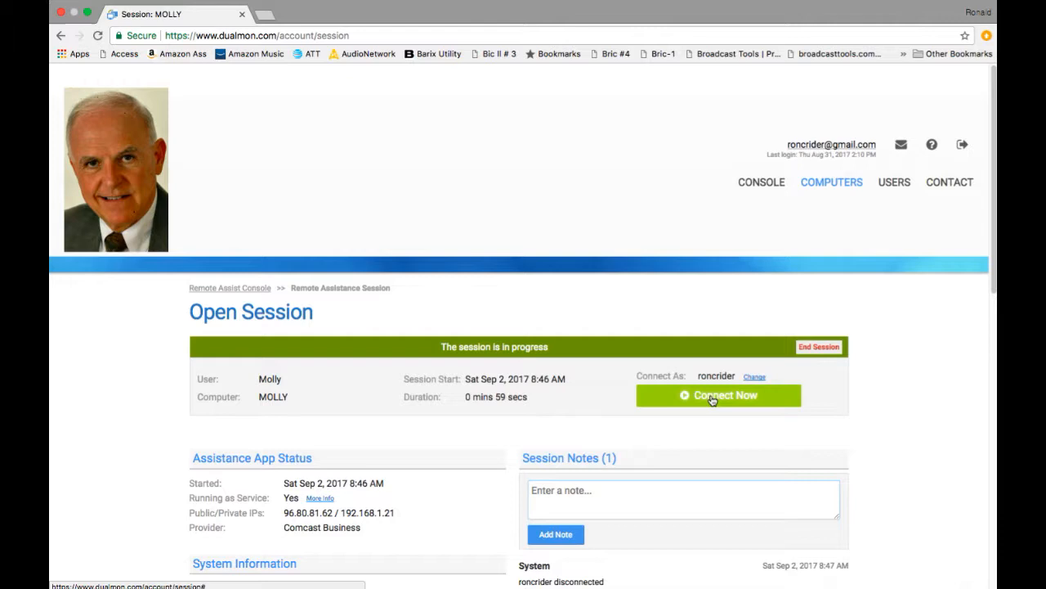
Connect to MOLLY's screen and minimize the session window to show her desktop.
click(718, 395)
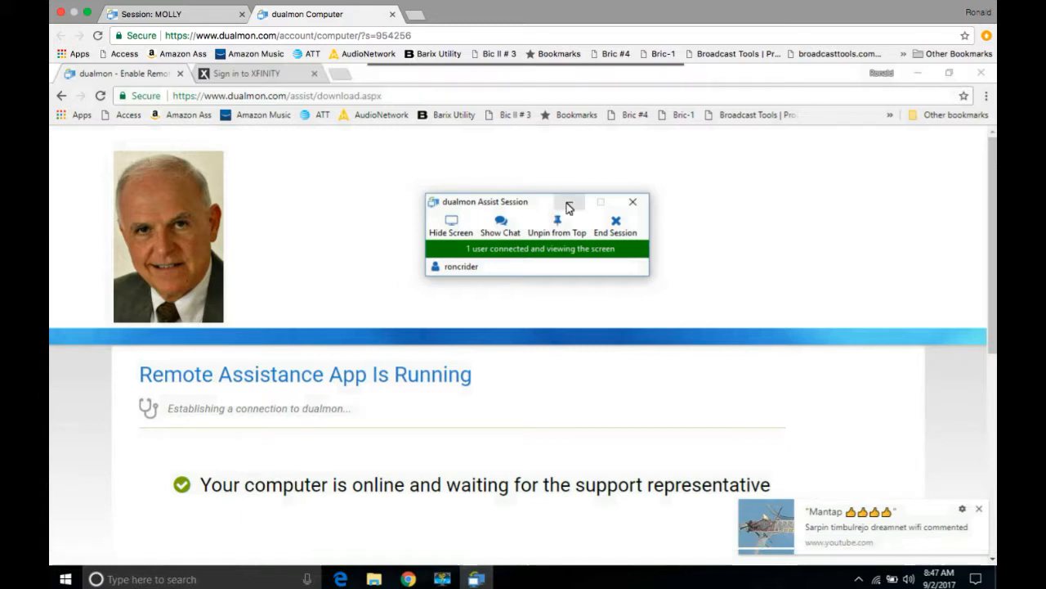
click(569, 202)
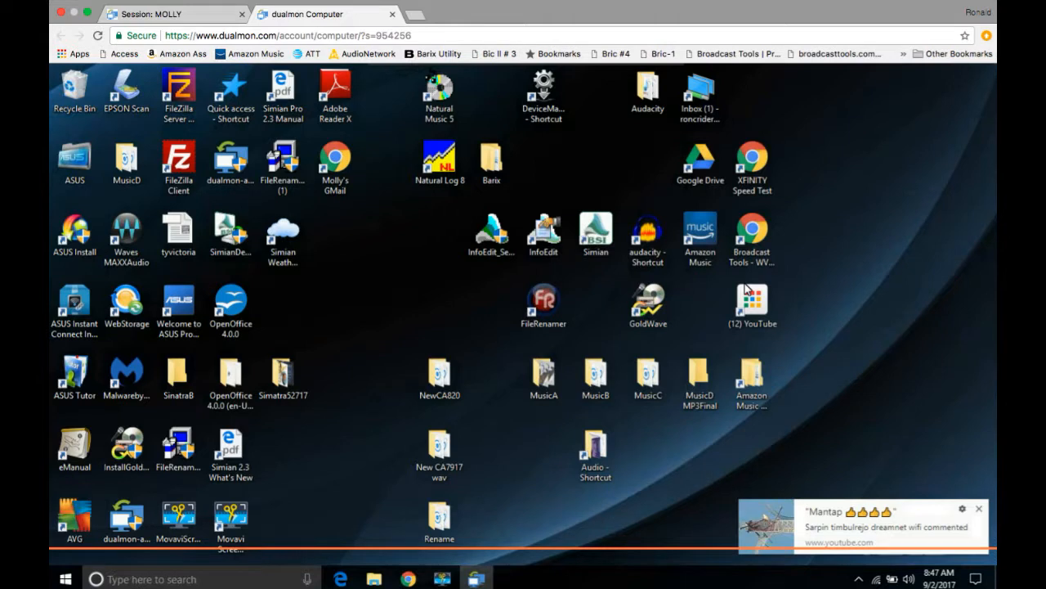
Open the XFINITY Speed Test shortcut on MOLLY's remote desktop.
click(751, 163)
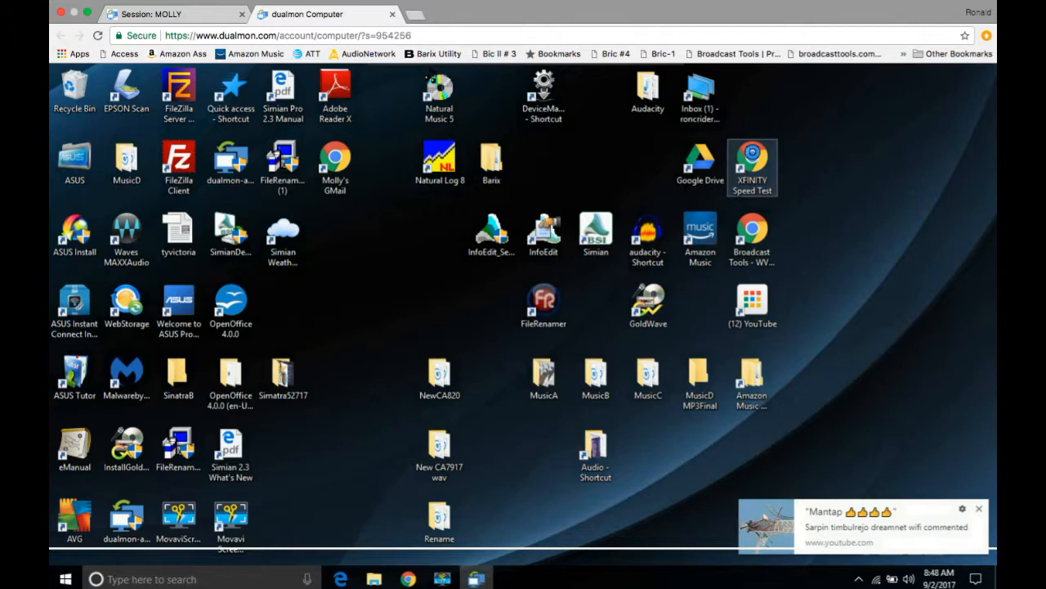
double_click(751, 168)
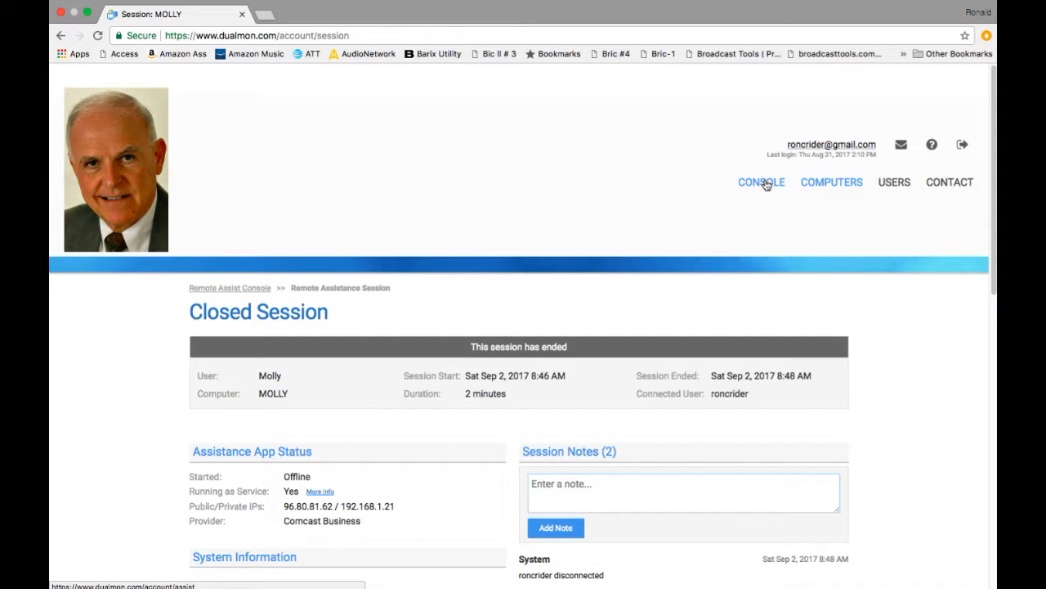
Go to CONSOLE to view the two-minute MOLLY session under Closed Sessions.
click(761, 181)
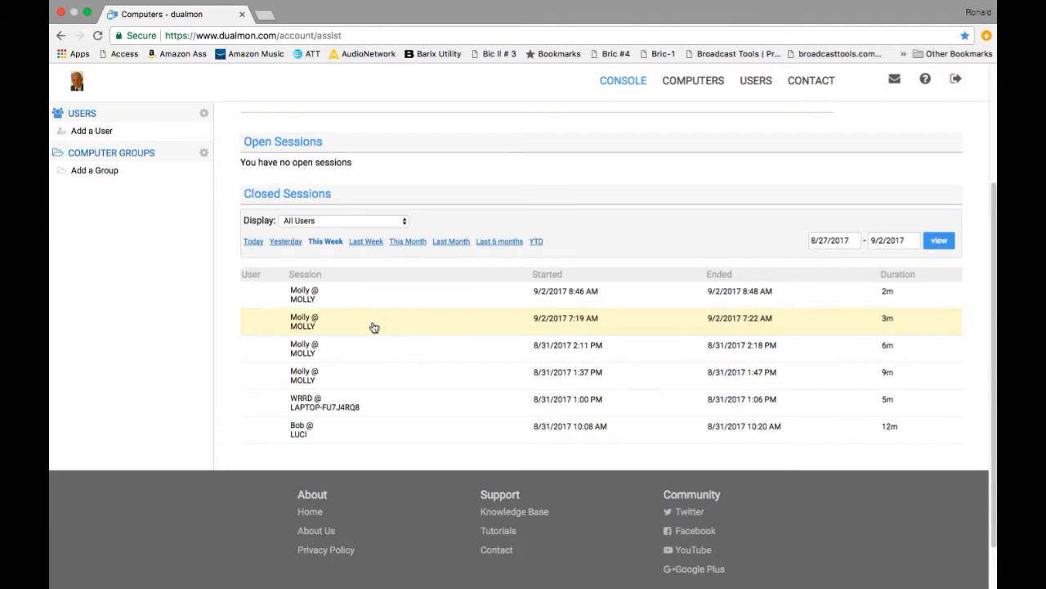
mouse_move(311, 361)
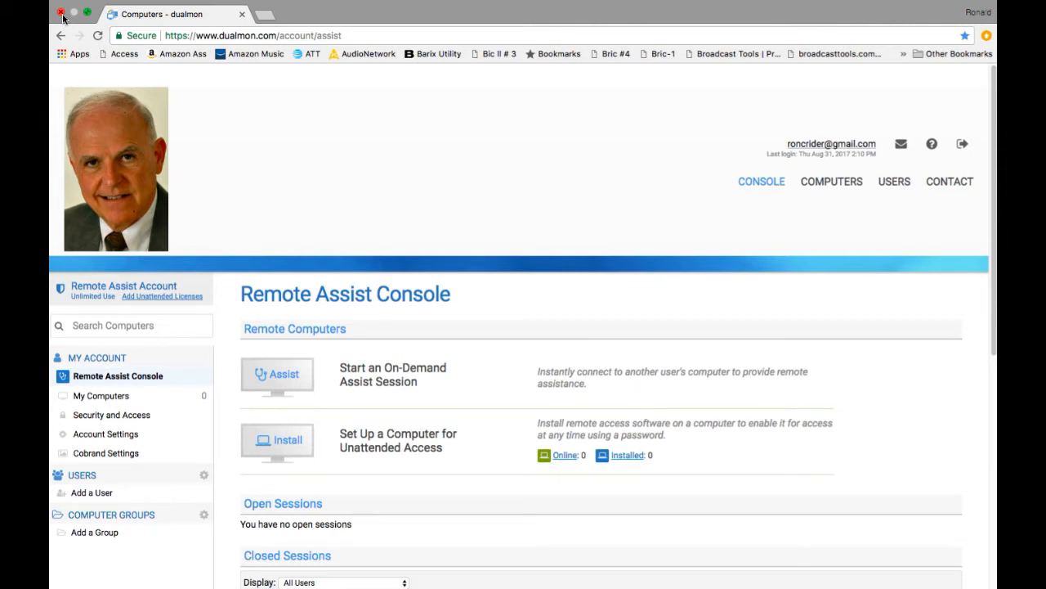
mouse_move(64, 19)
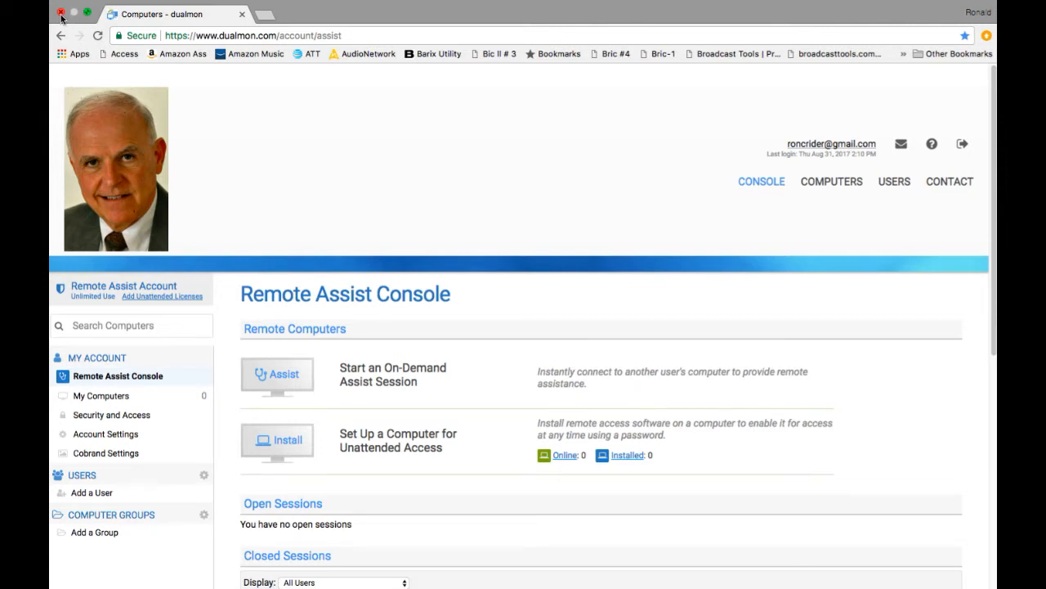